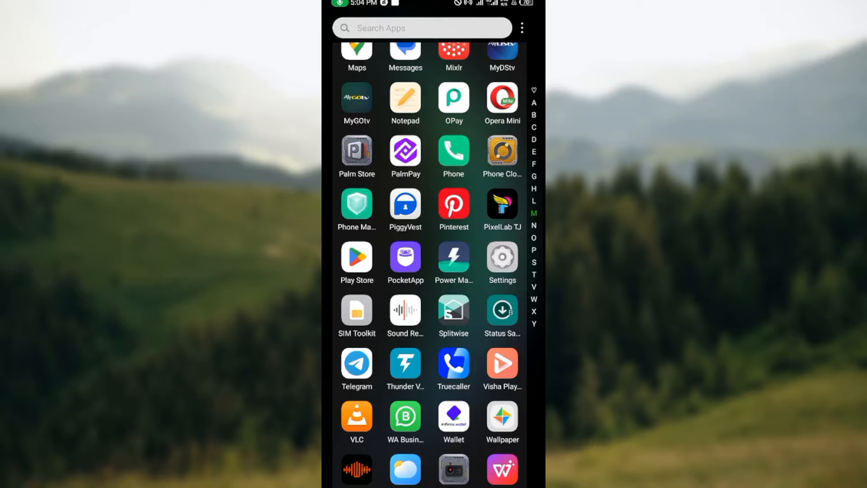
Launch Splitwise and view the ₦50.00 Books expense in the Fun group.
click(452, 316)
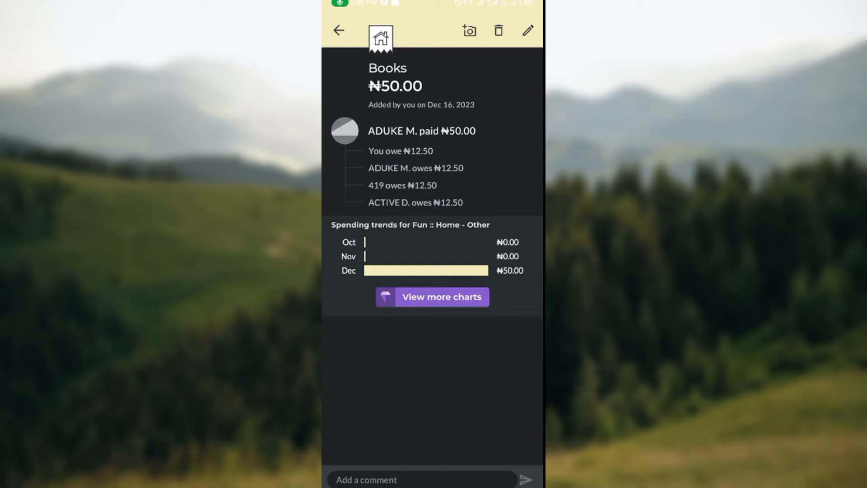
Delete the ₦50.00 Books expense for everyone from the Fun group.
click(497, 30)
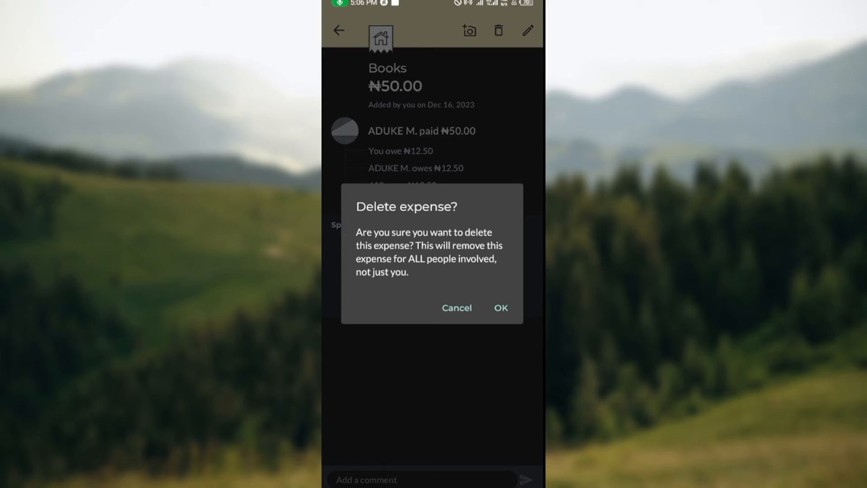
click(500, 308)
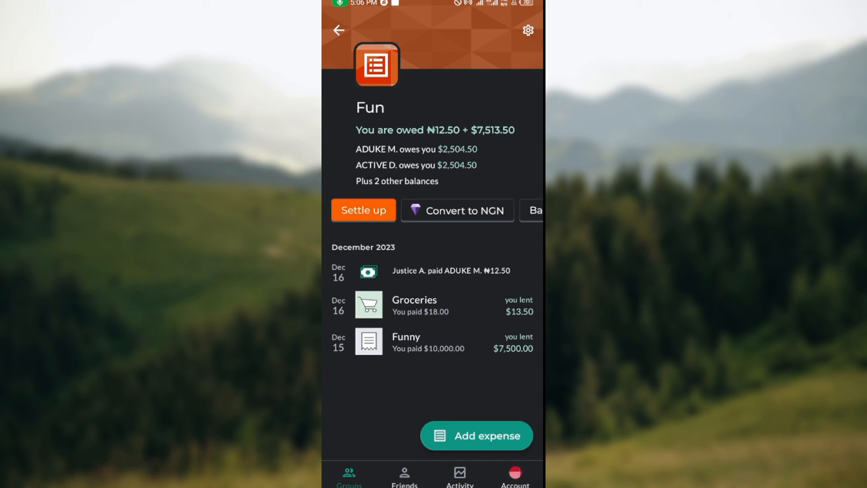
Switch to the Friends tab to see each friend's balance.
click(404, 475)
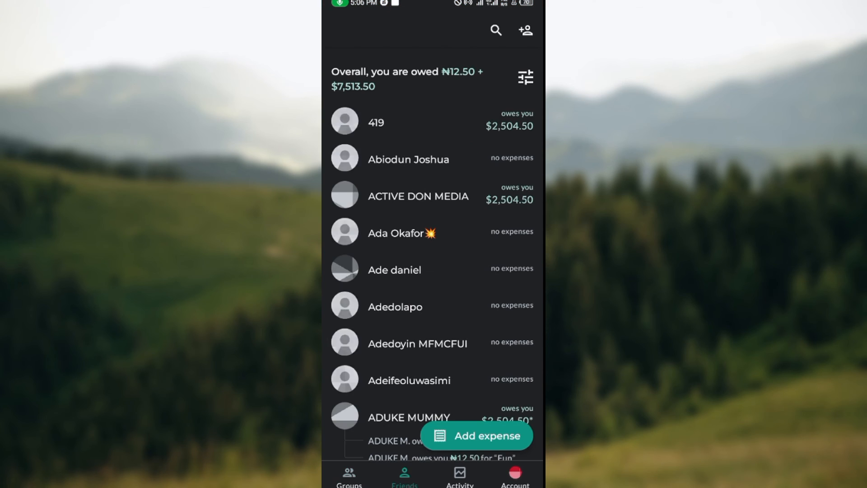